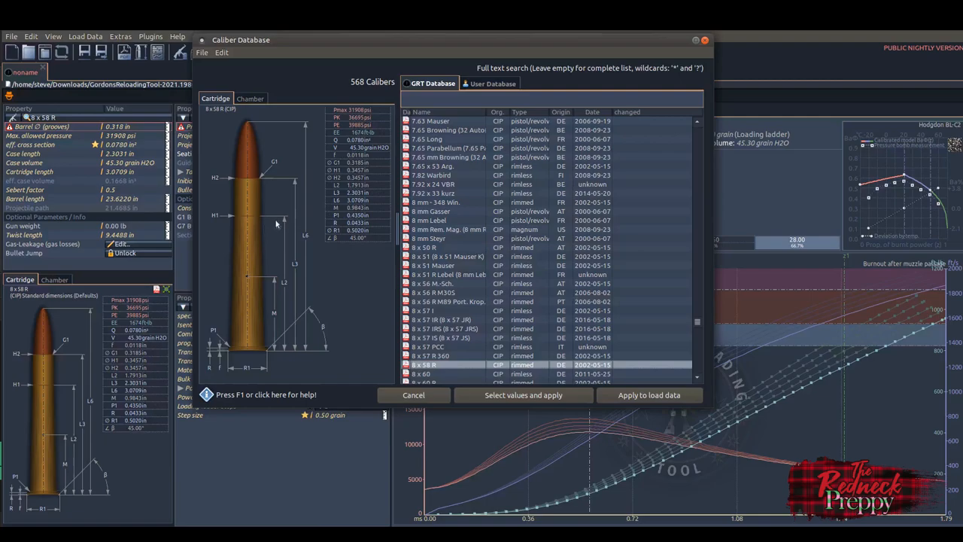
{"action": "mouse_move", "coordinate": [271, 135]}
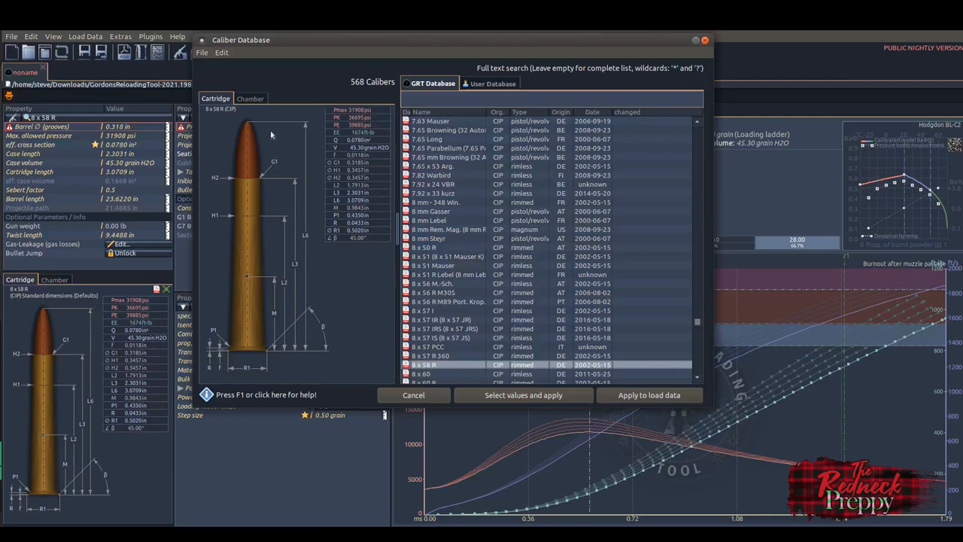
{"action": "mouse_move", "coordinate": [397, 209]}
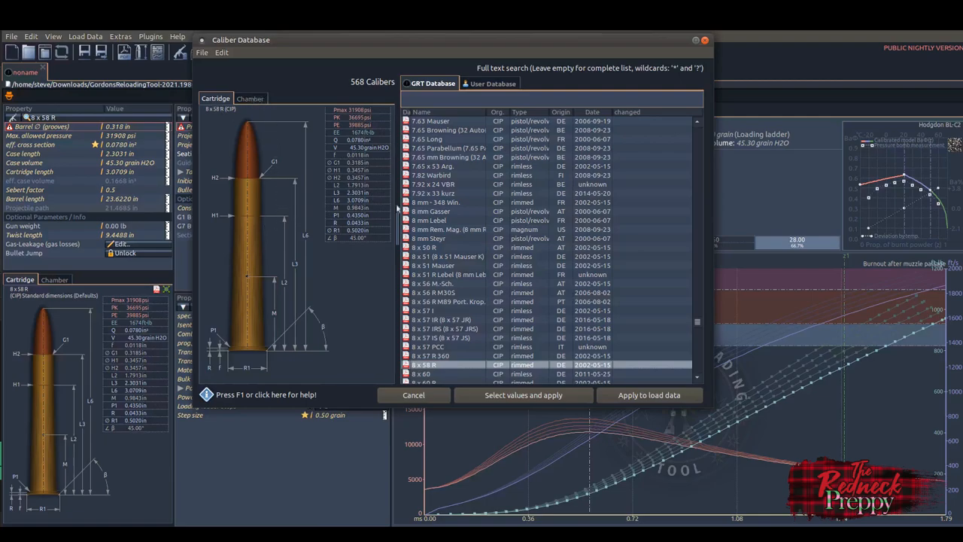
{"action": "mouse_move", "coordinate": [589, 309]}
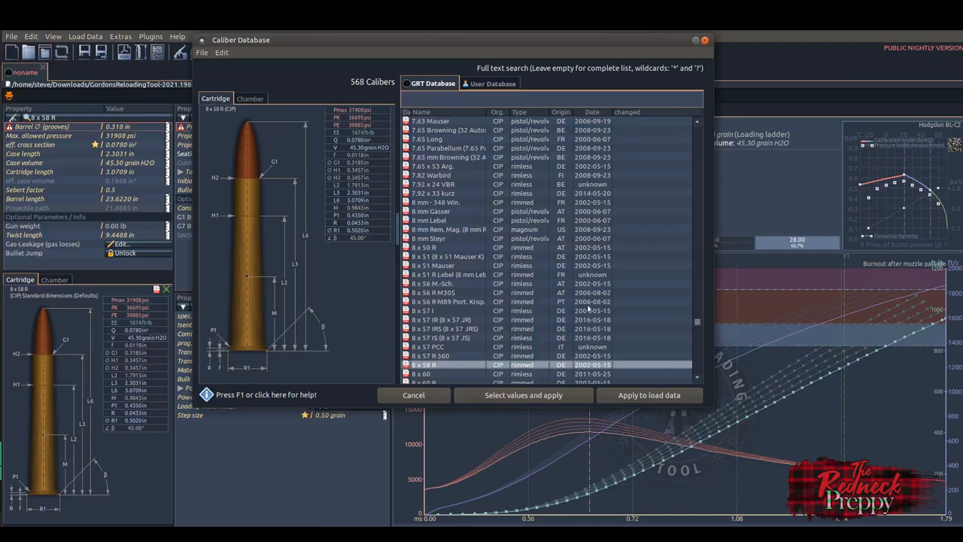
{"action": "mouse_move", "coordinate": [644, 394]}
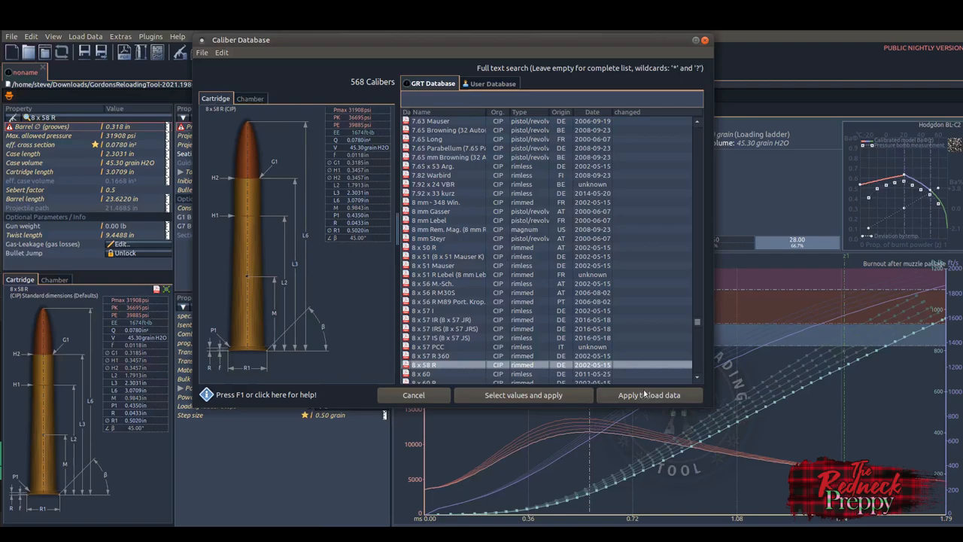
Apply the selected 8 x 58 R cartridge from the Caliber Database to the load
{"action": "left_click", "coordinate": [648, 395]}
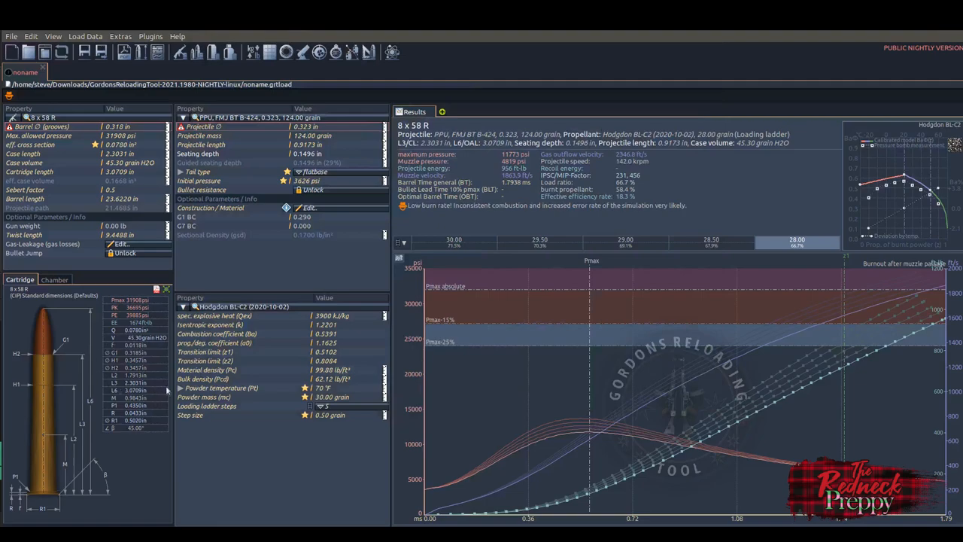
{"action": "mouse_move", "coordinate": [154, 380]}
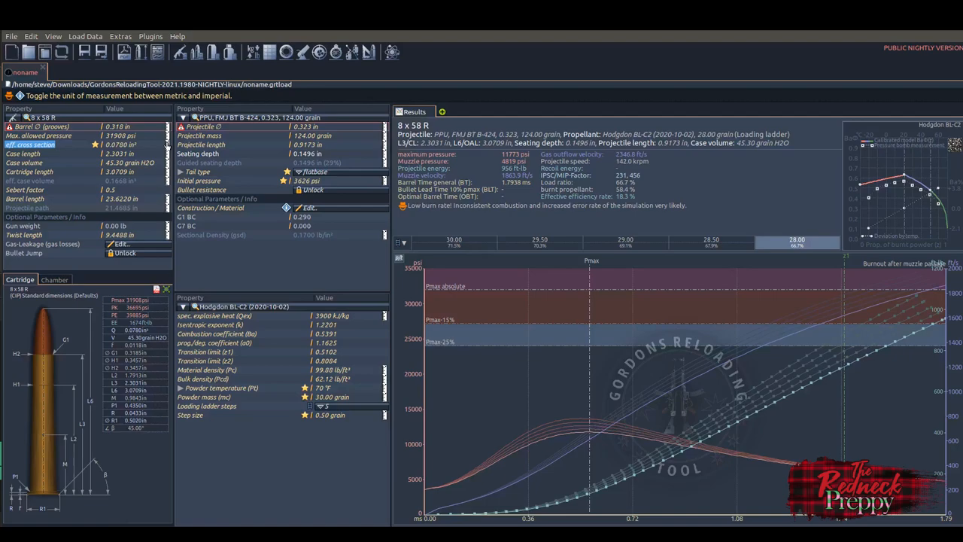
{"action": "left_click", "coordinate": [114, 154]}
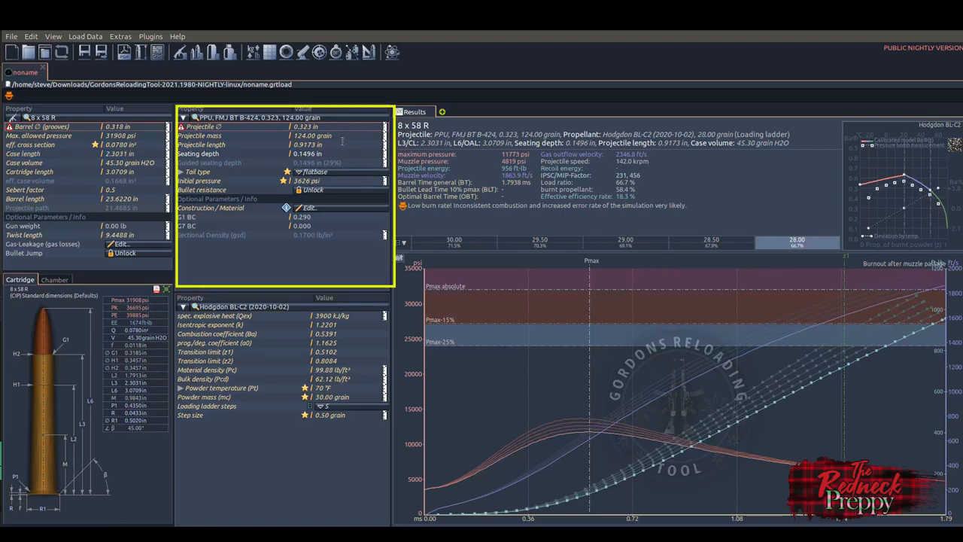
{"action": "left_click", "coordinate": [192, 117]}
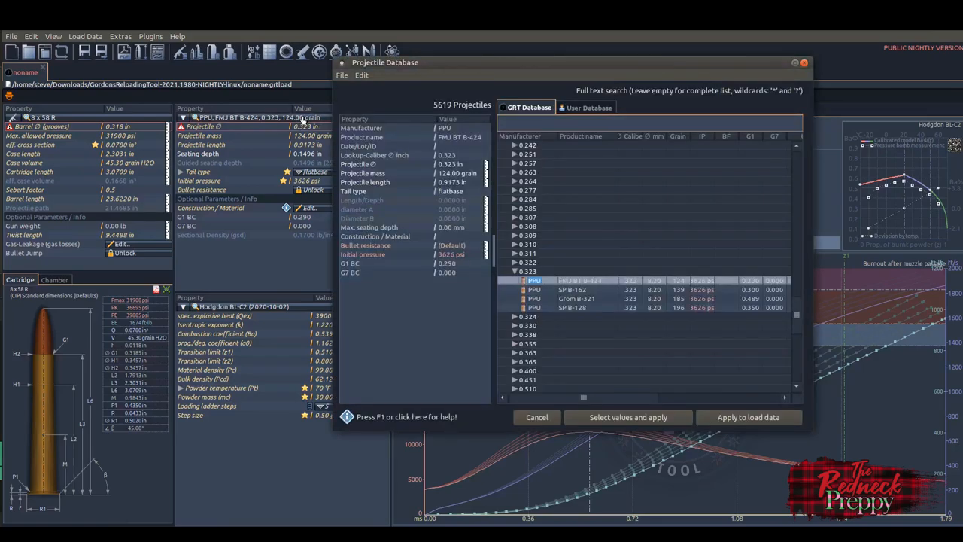
{"action": "mouse_move", "coordinate": [567, 226]}
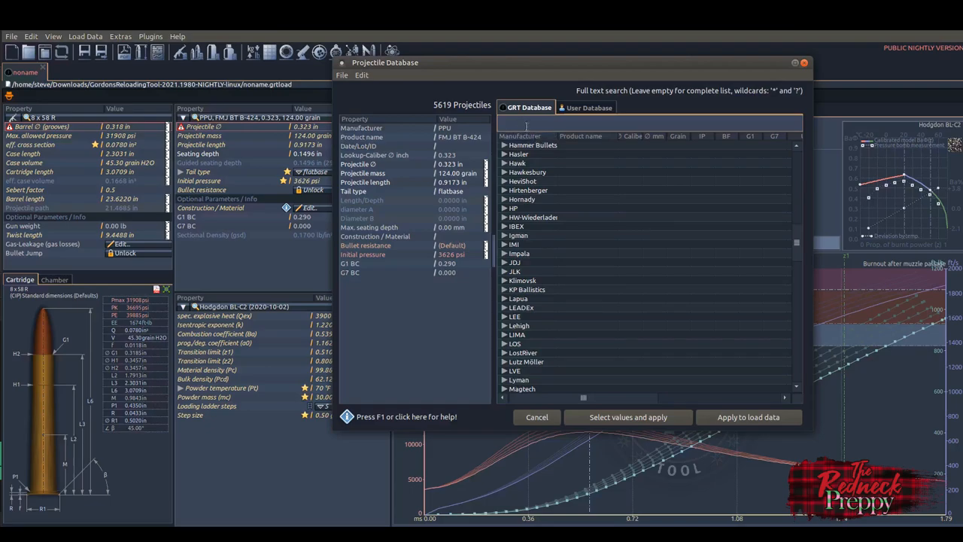
{"action": "left_click", "coordinate": [522, 181]}
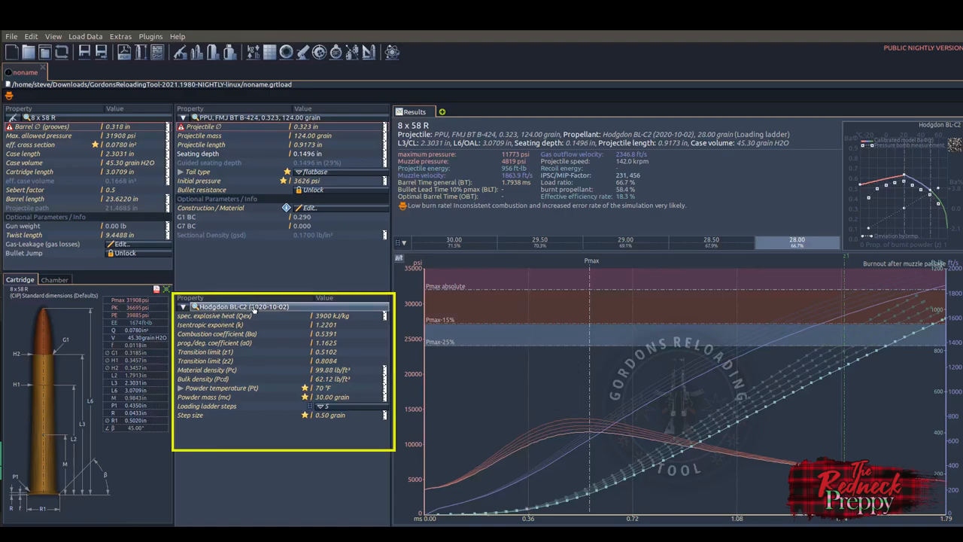
{"action": "mouse_move", "coordinate": [215, 316]}
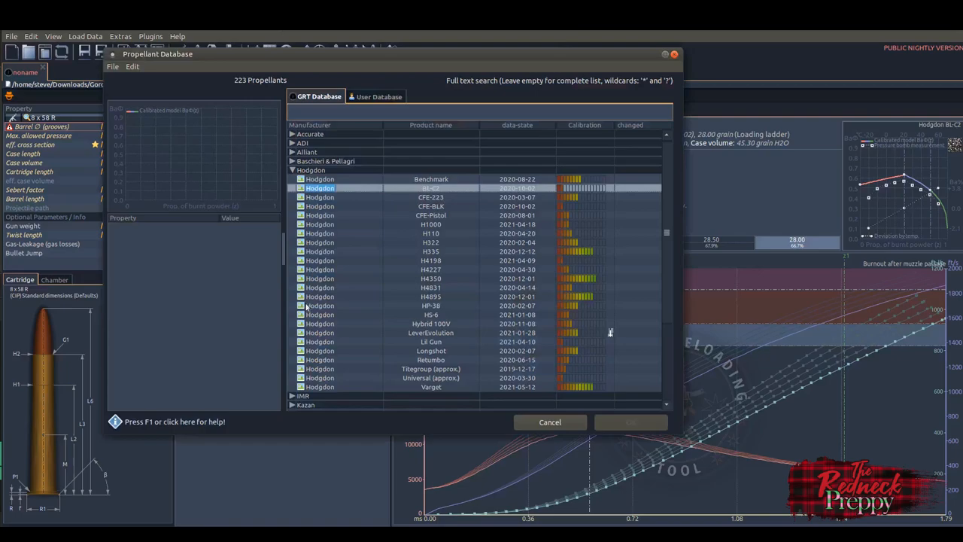
{"action": "left_click", "coordinate": [481, 112]}
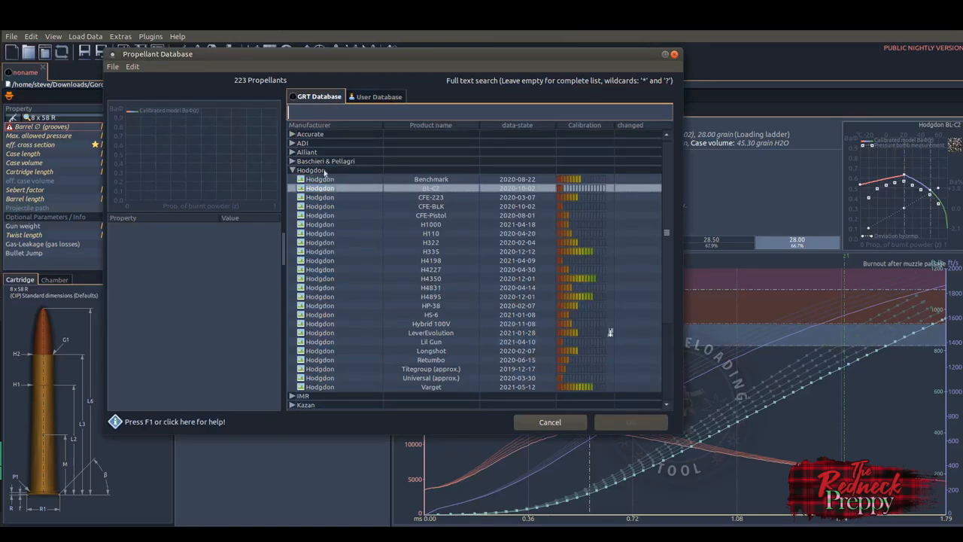
{"action": "mouse_move", "coordinate": [405, 180]}
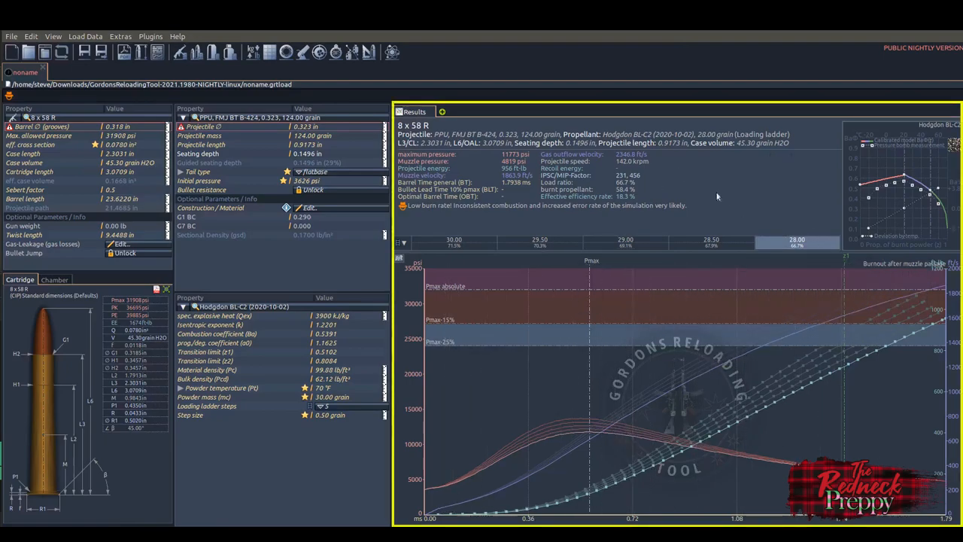
{"action": "mouse_move", "coordinate": [679, 284]}
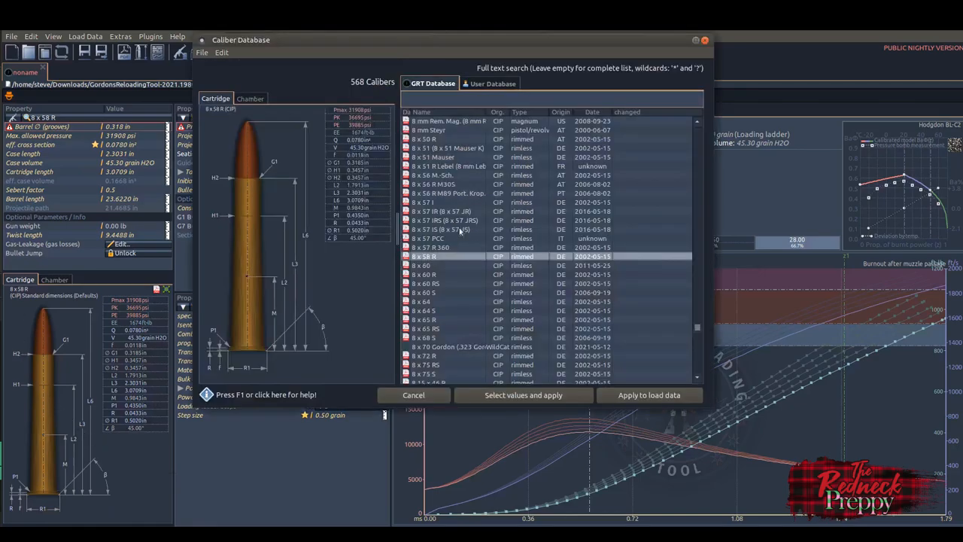
Select 8 x 57 IS in the Caliber Database and apply it to the load
{"action": "left_click", "coordinate": [443, 229]}
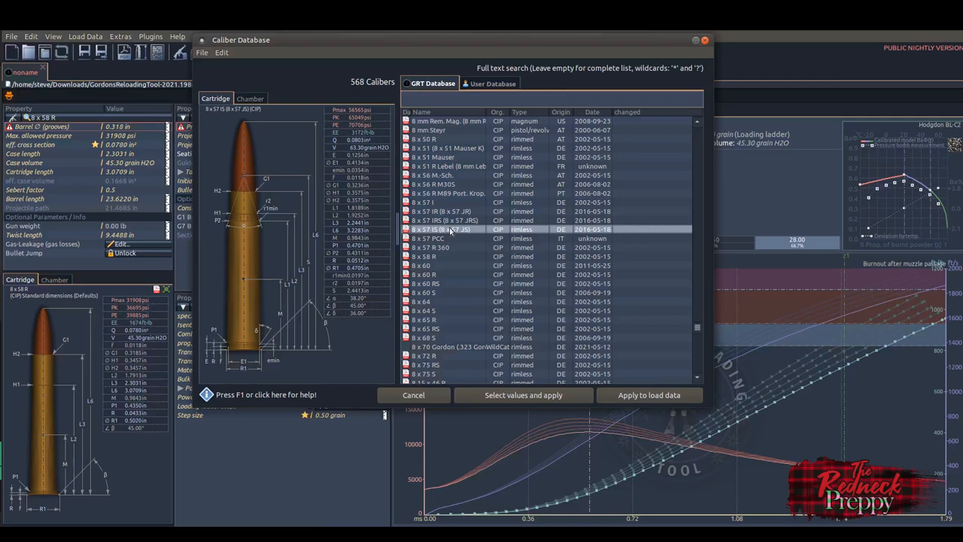
{"action": "left_click", "coordinate": [648, 394]}
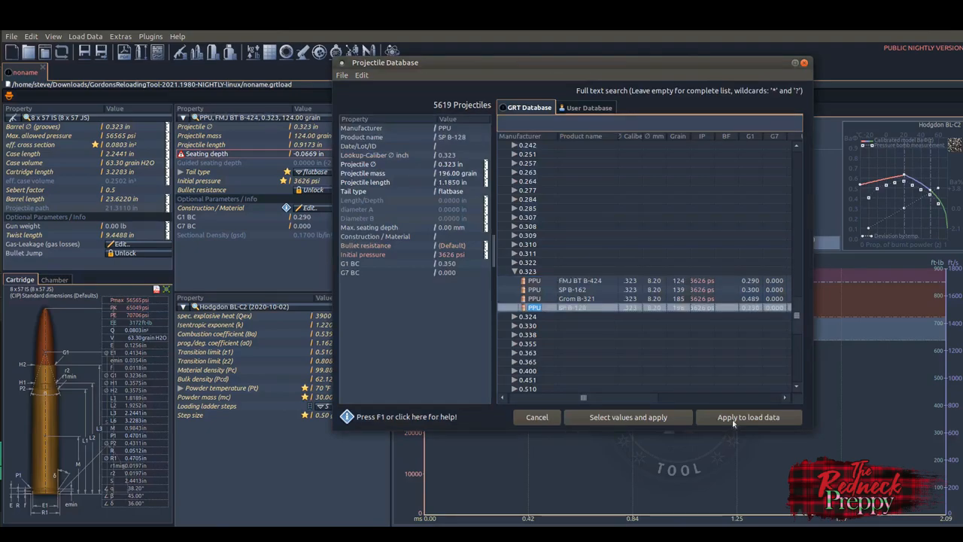
Apply the PPU SP B-128 196-grain bullet to the 8 x 57 IS load
{"action": "left_click", "coordinate": [748, 417]}
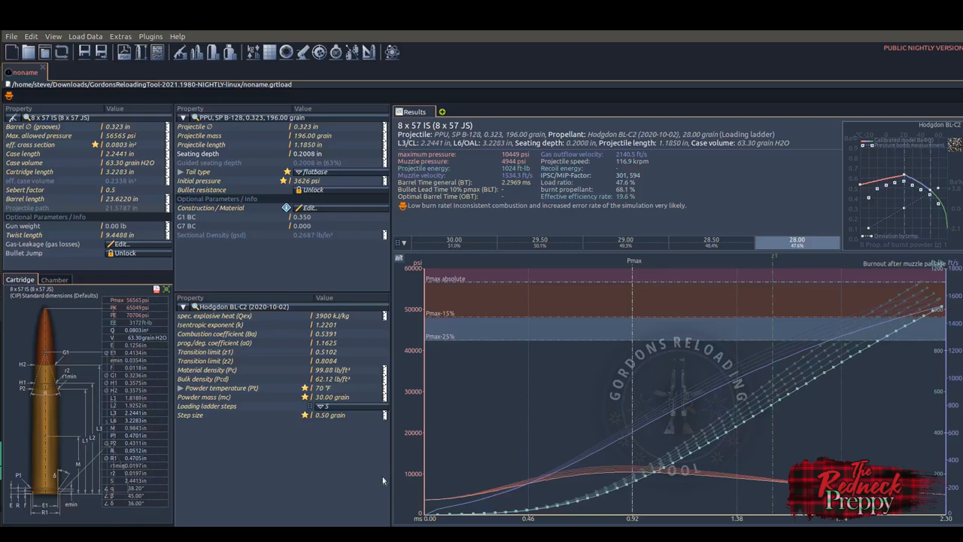
{"action": "left_click", "coordinate": [241, 306]}
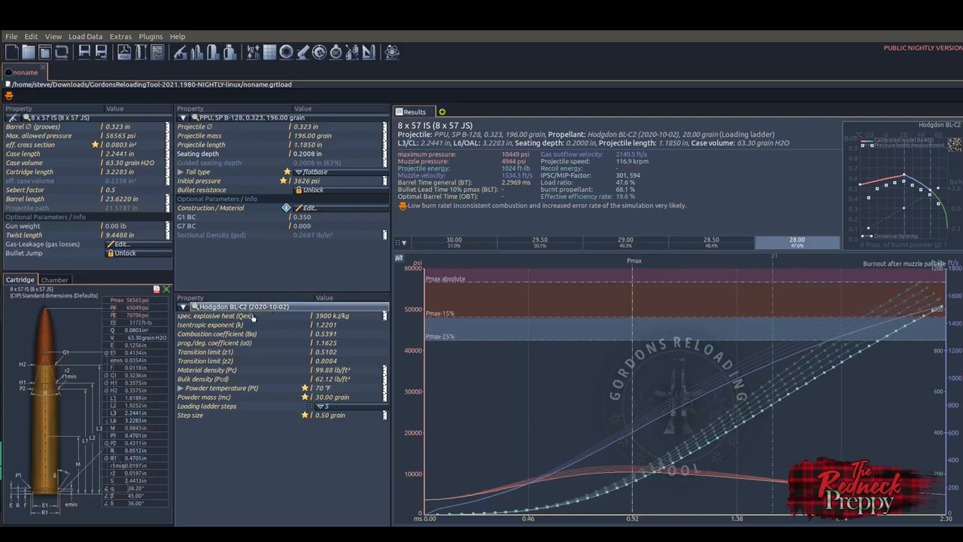
{"action": "mouse_move", "coordinate": [218, 316]}
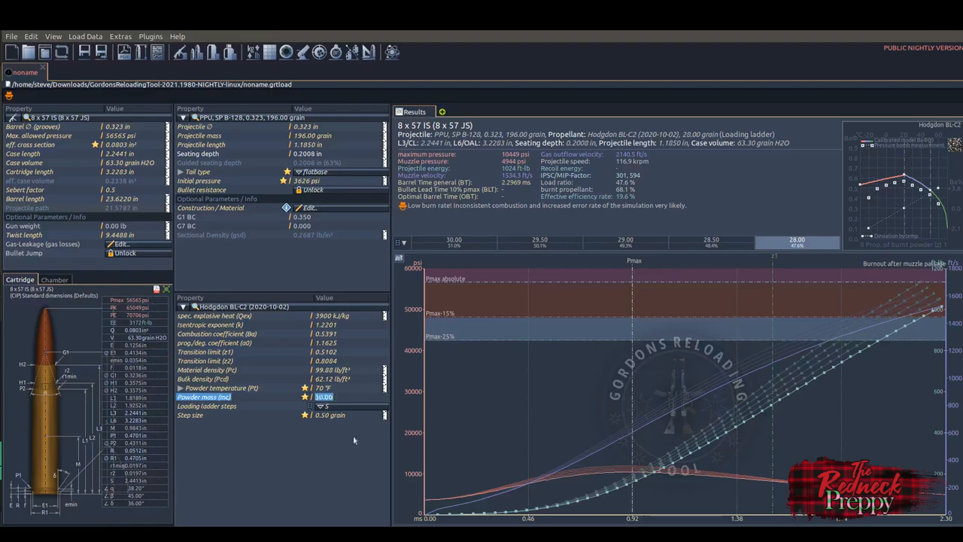
Enter 45.00 grains as the BL-C2 powder mass to rerun the ladder
{"action": "type", "text": "45.00"}
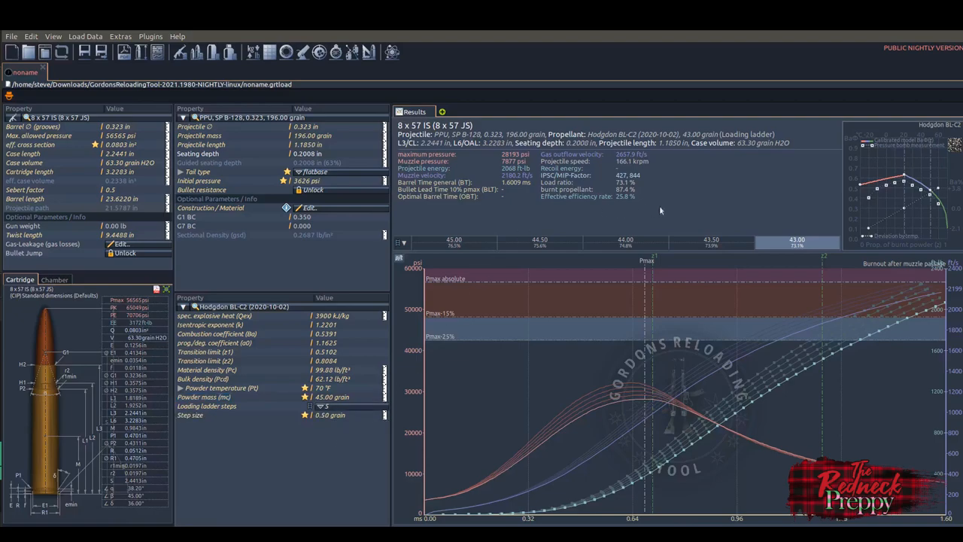
{"action": "mouse_move", "coordinate": [745, 175]}
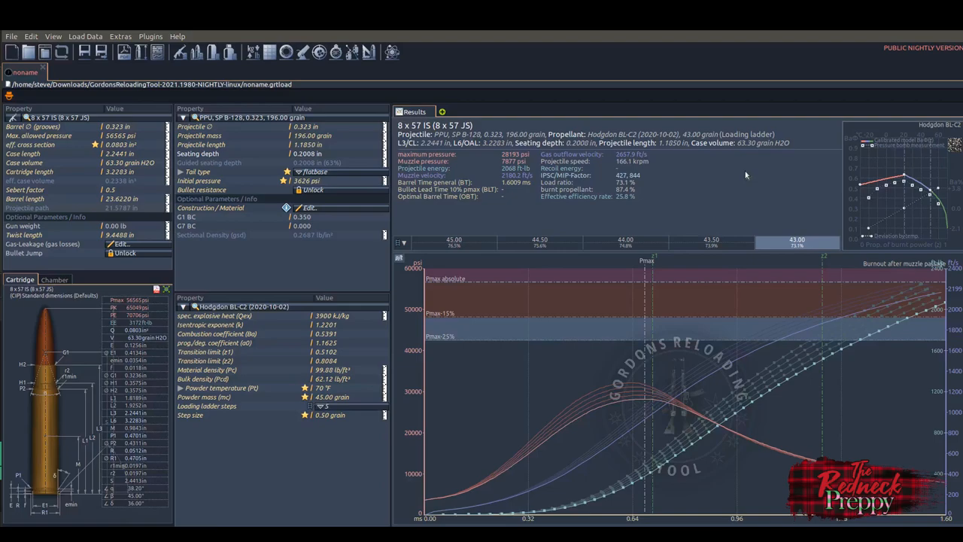
{"action": "mouse_move", "coordinate": [586, 243]}
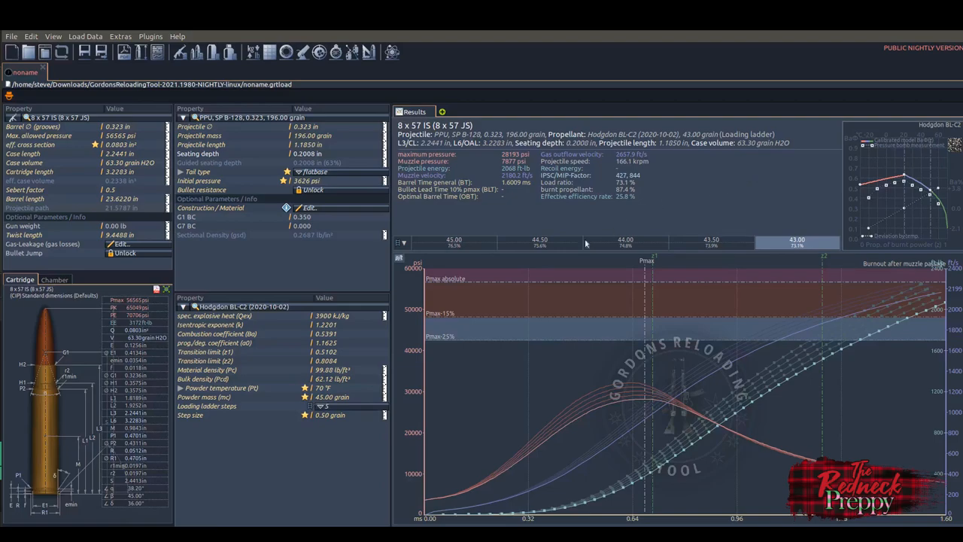
{"action": "mouse_move", "coordinate": [586, 255]}
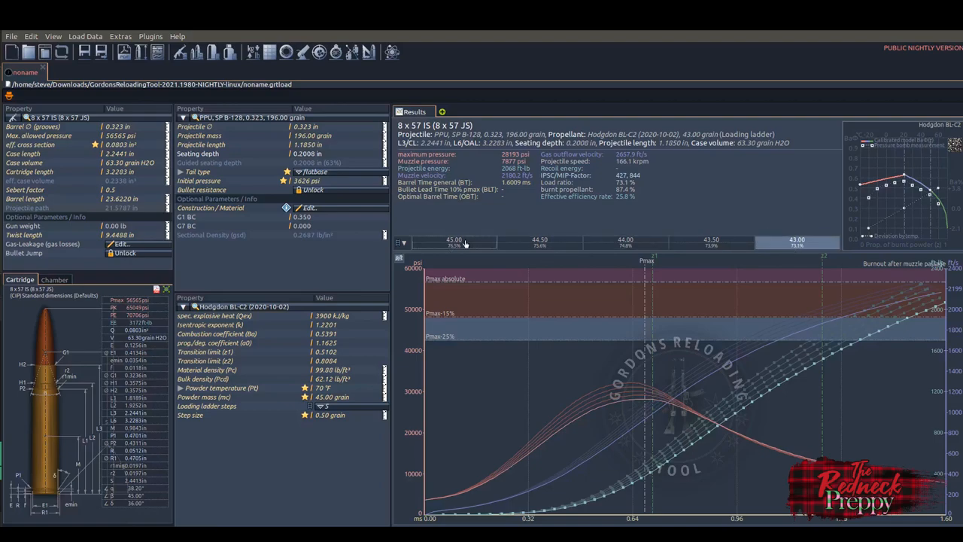
Compare ladder results at 45.00, 44.00 and 43.50 grains, ending on 43.50 grains
{"action": "left_click", "coordinate": [540, 242]}
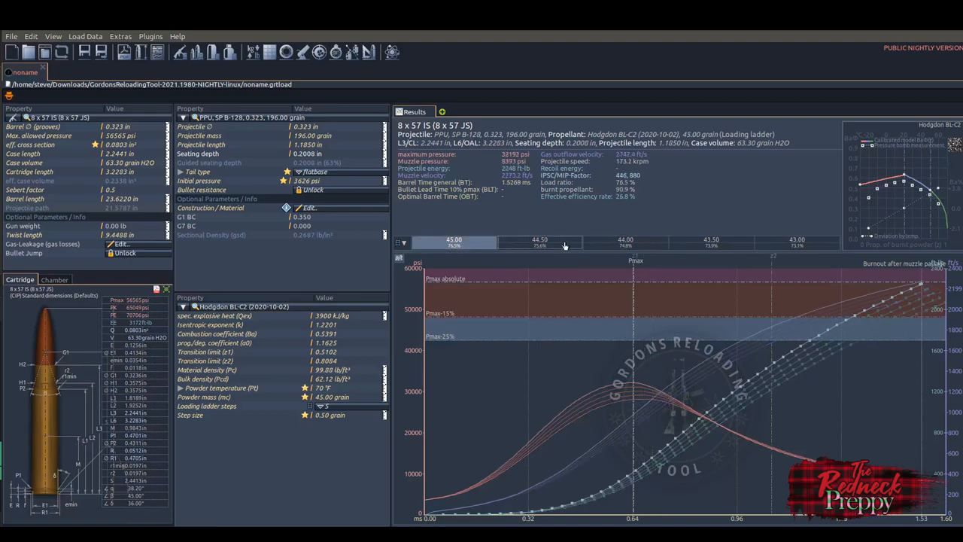
{"action": "left_click", "coordinate": [625, 242]}
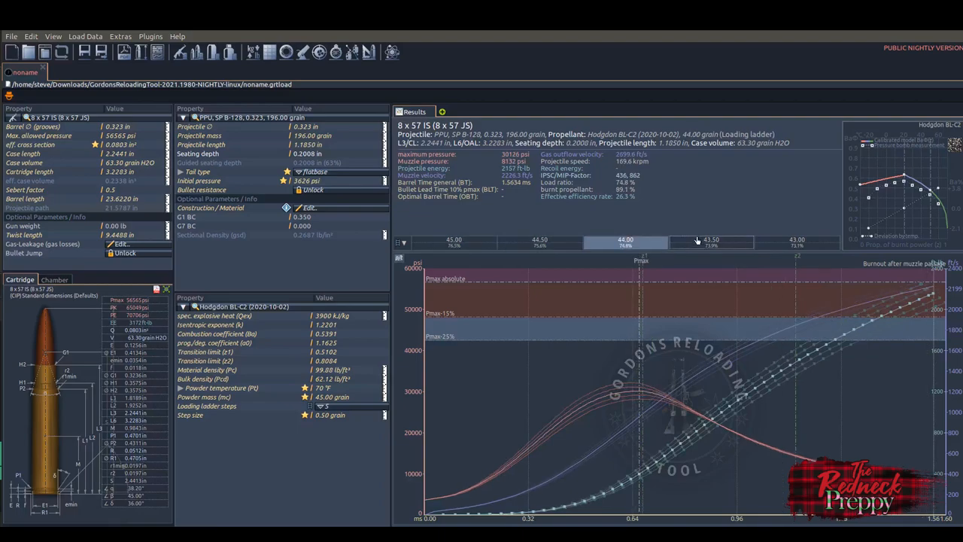
{"action": "left_click", "coordinate": [711, 241]}
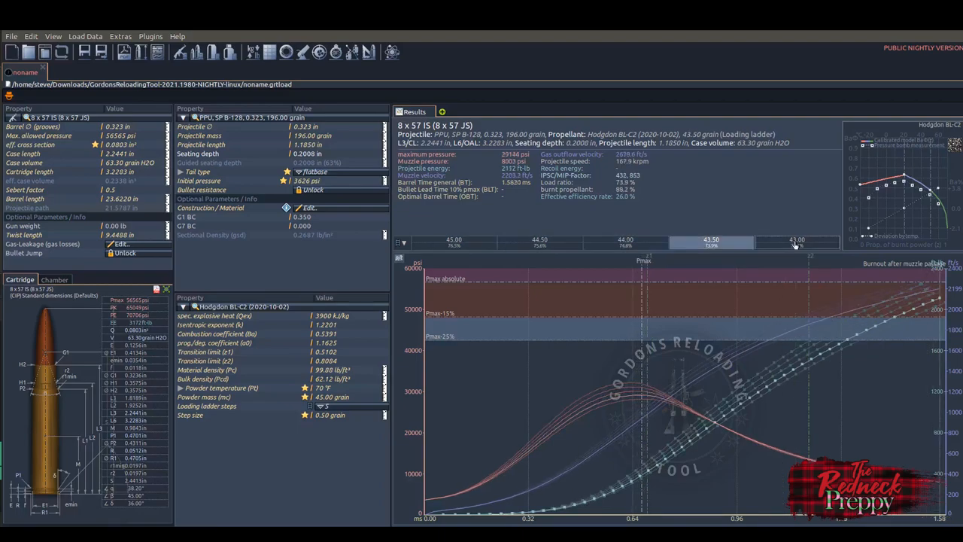
{"action": "left_click", "coordinate": [539, 242]}
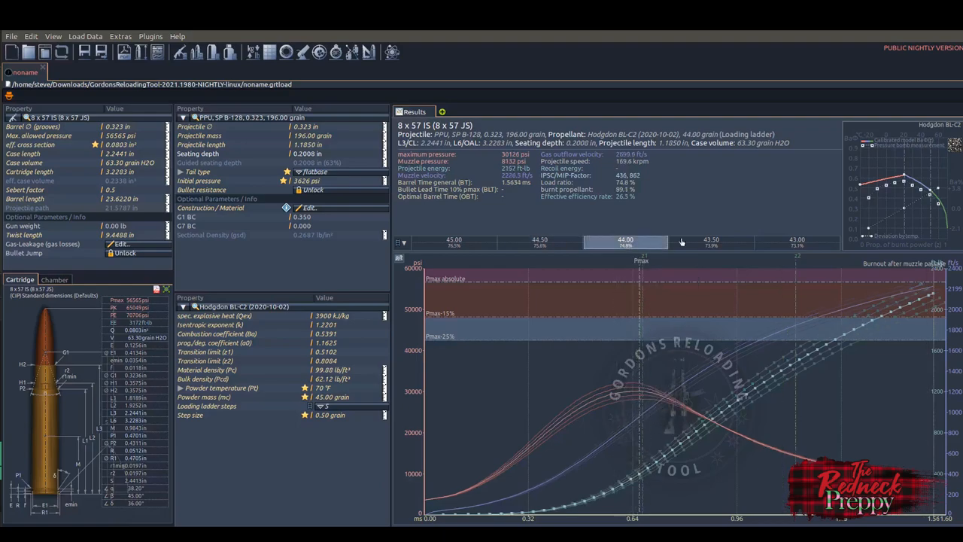
{"action": "left_click", "coordinate": [711, 241]}
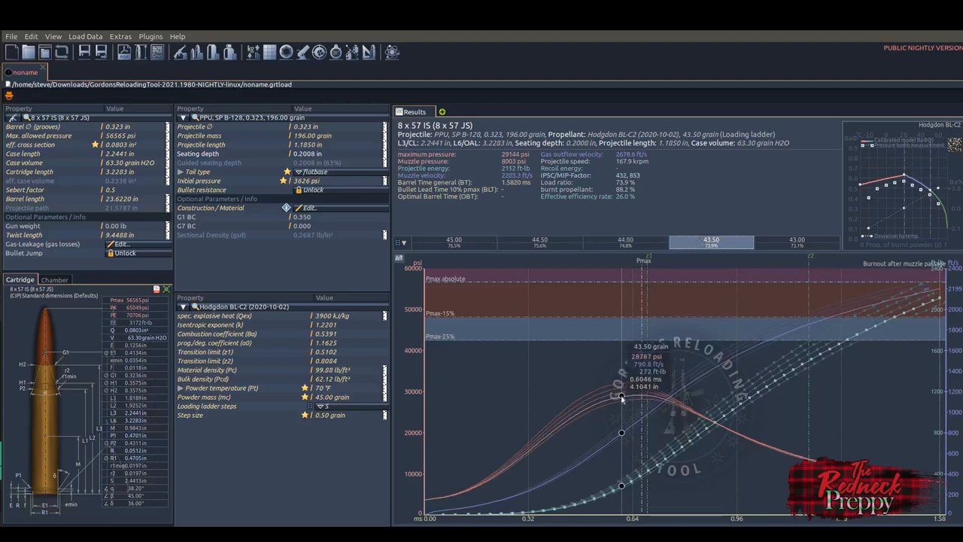
{"action": "mouse_move", "coordinate": [621, 396]}
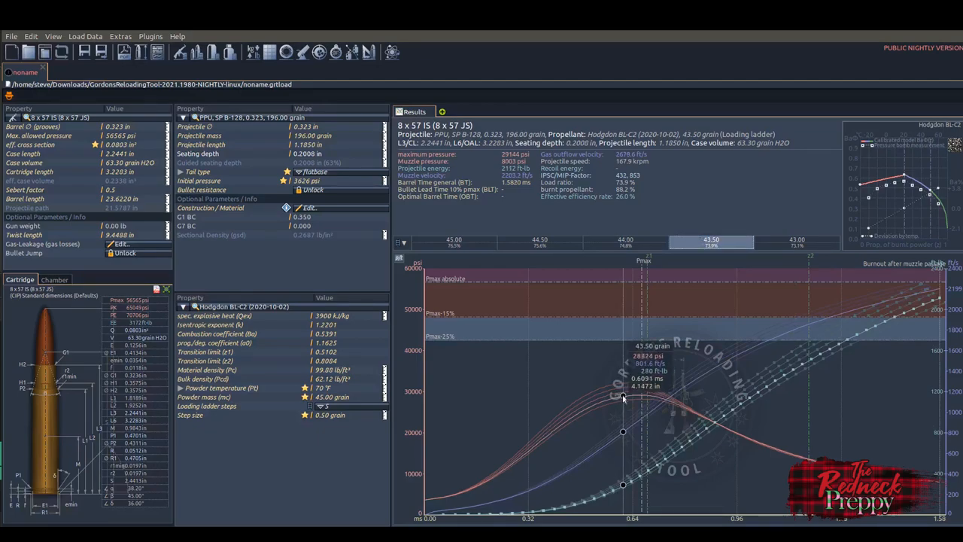
{"action": "mouse_move", "coordinate": [634, 397]}
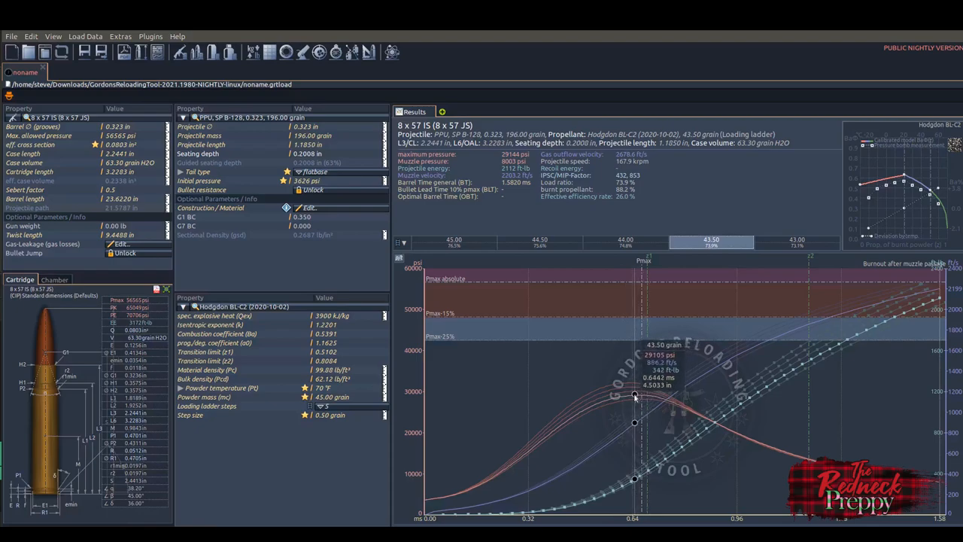
{"action": "mouse_move", "coordinate": [668, 399]}
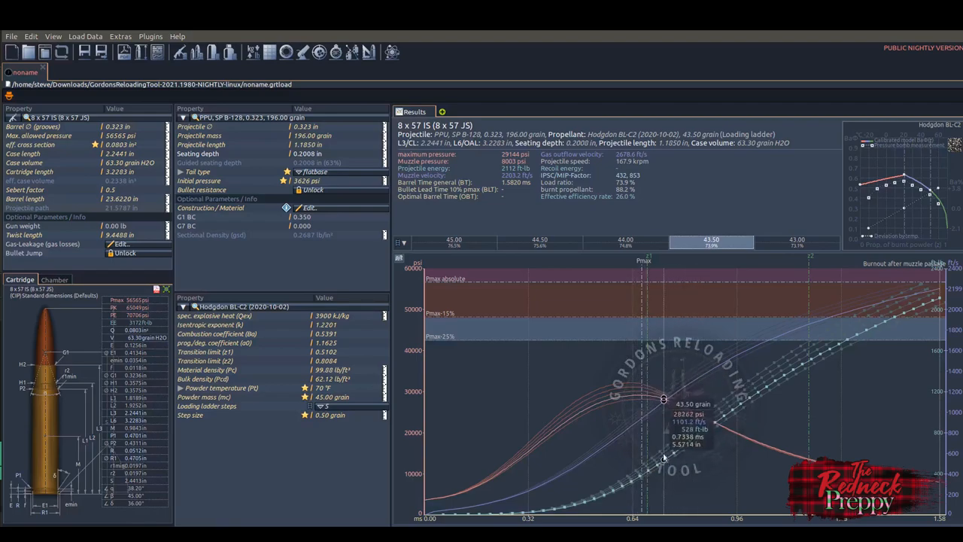
{"action": "mouse_move", "coordinate": [782, 376]}
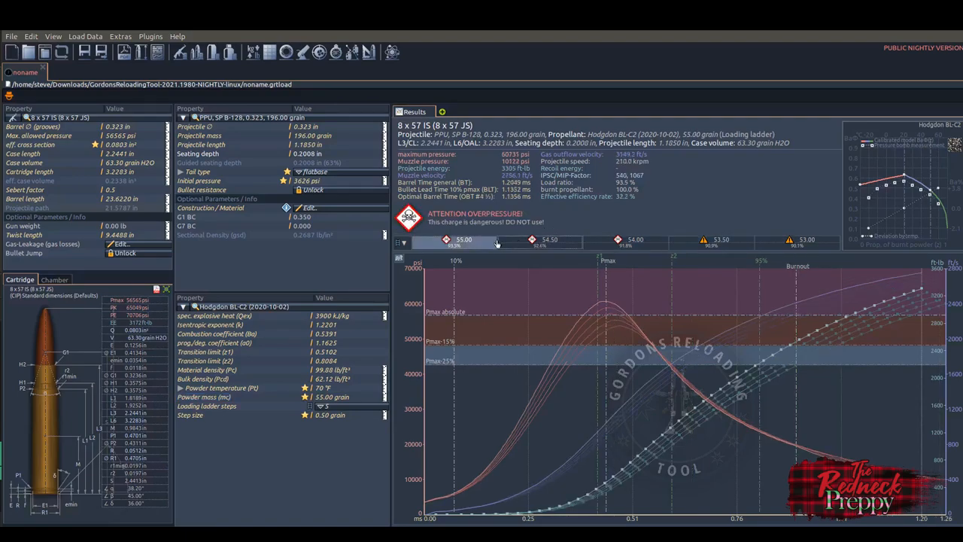
View the 54.00-grain ladder step's results, then open an empty Gun Database
{"action": "left_click", "coordinate": [617, 239]}
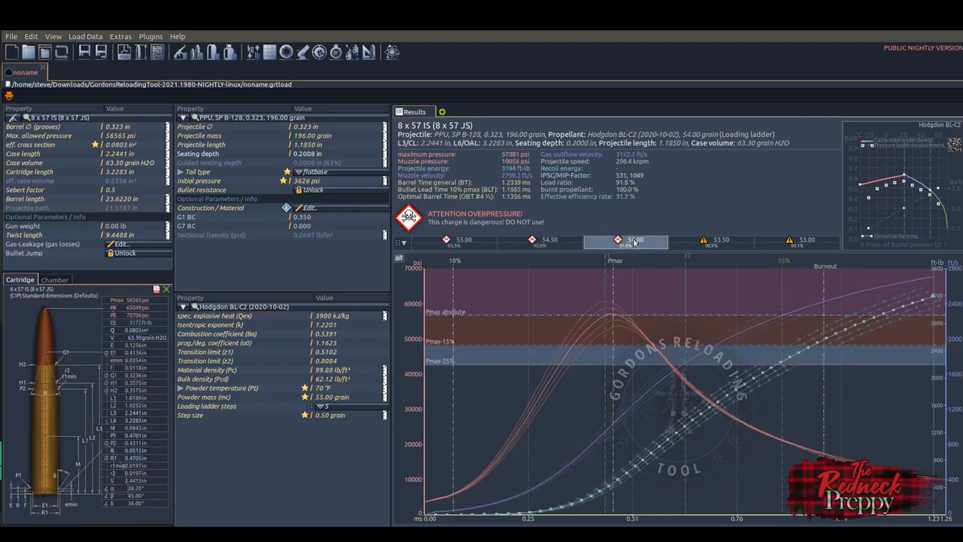
{"action": "left_click", "coordinate": [806, 241]}
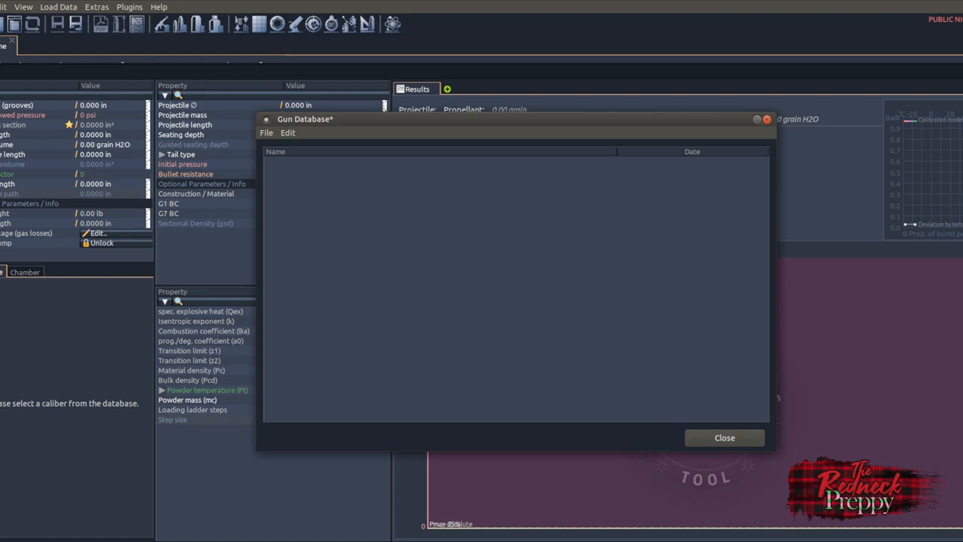
Close the empty Gun Database window
{"action": "left_click", "coordinate": [723, 437]}
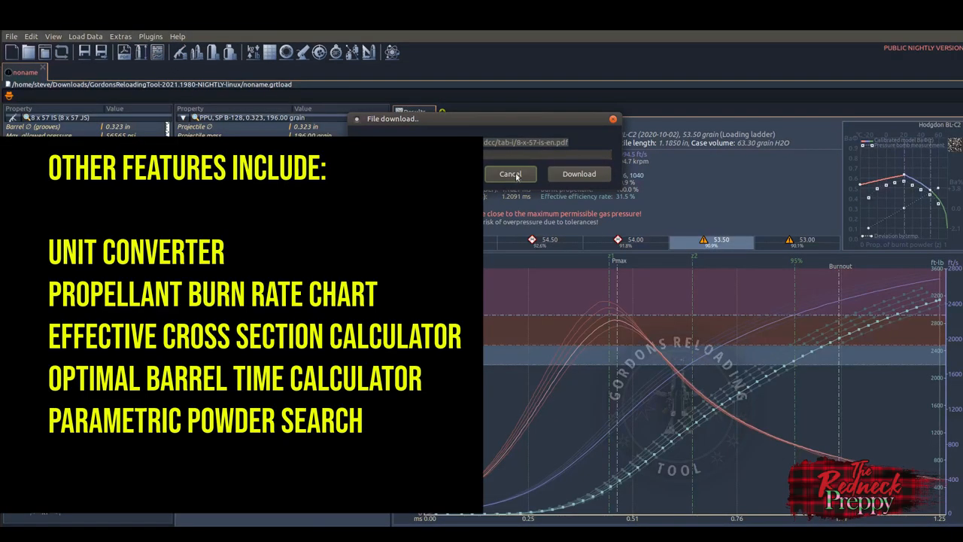
Cancel the 8 x 57 IS cartridge data sheet download
{"action": "left_click", "coordinate": [510, 173]}
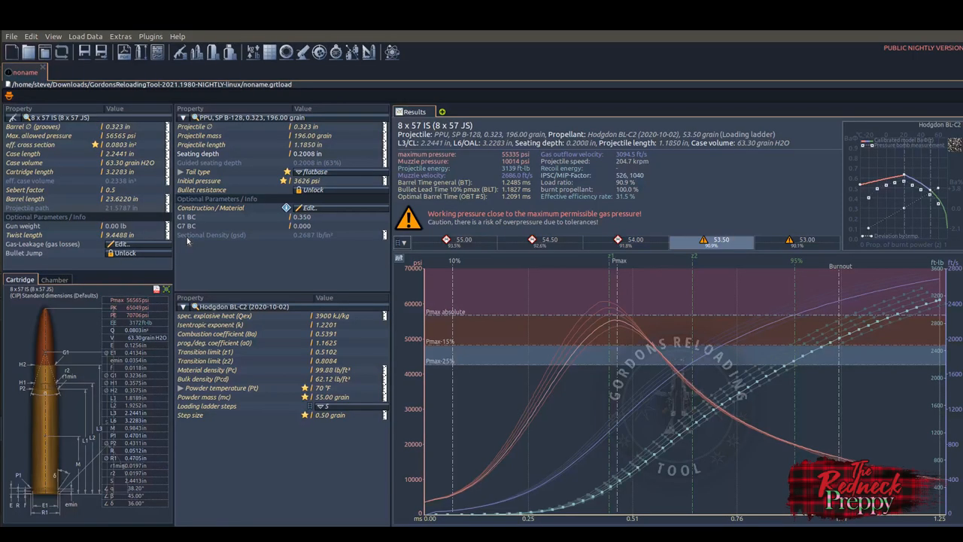
{"action": "mouse_move", "coordinate": [668, 322]}
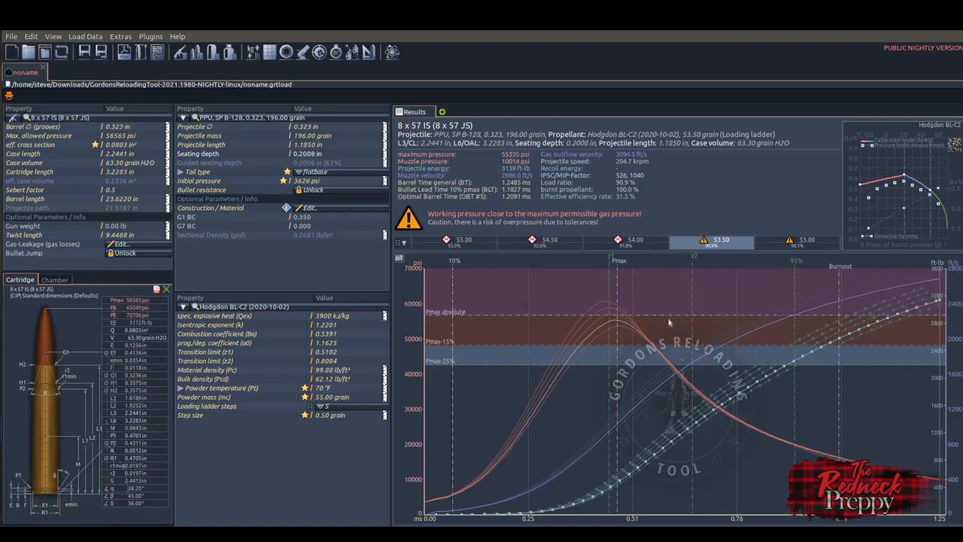